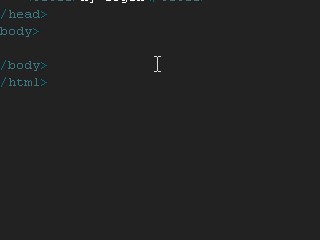
# Step: Add a <title>My login</title> element inside the page head
pyautogui.click(50, 84)
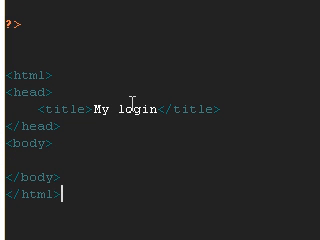
pyautogui.moveTo(116, 68)
pyautogui.write('<form action=""></form>')
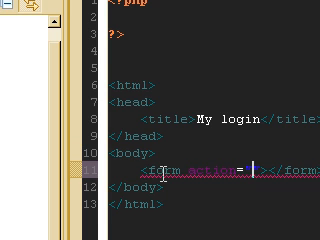
# Step: Add a form with empty action and method="post" in the body, starting an input tag
pyautogui.scroll(-3)
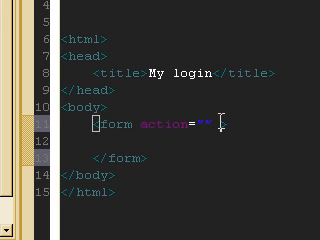
pyautogui.write('method="post">')
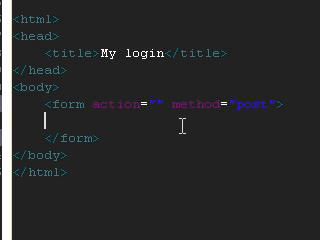
pyautogui.write('<')
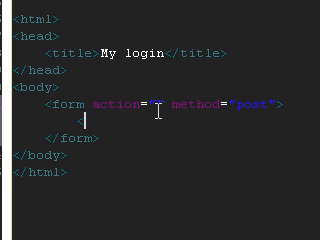
pyautogui.write('</i')
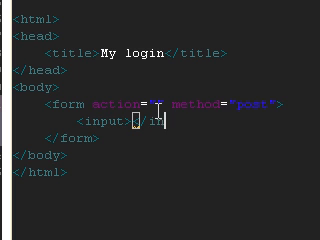
# Step: Add a labelled username: input field inside the form
pyautogui.write('nput>')
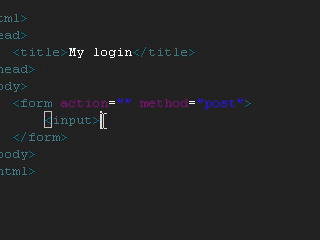
pyautogui.write('/>')
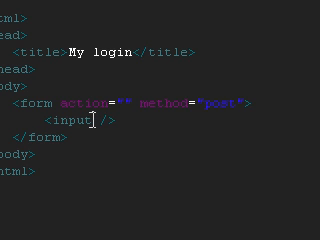
pyautogui.write('type="text')
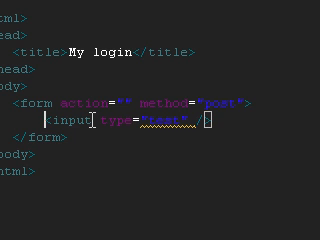
pyautogui.write('username:')
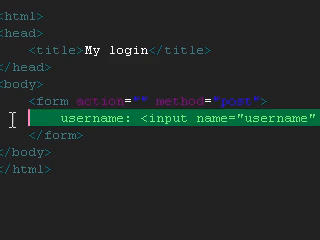
pyautogui.hscroll(3)
pyautogui.write('<')
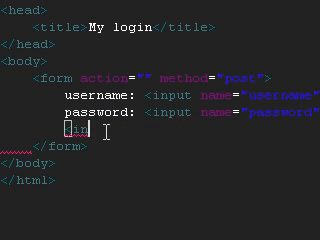
# Step: Add the password field and an input with type submit to the form
pyautogui.write('input')
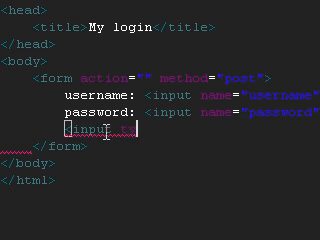
pyautogui.write('type="')
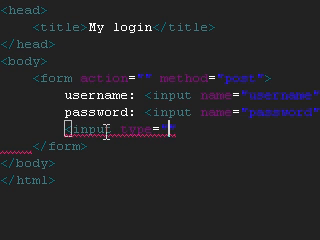
pyautogui.write('submit" />')
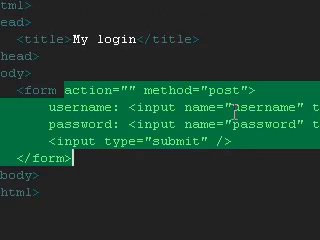
pyautogui.hscroll(3)
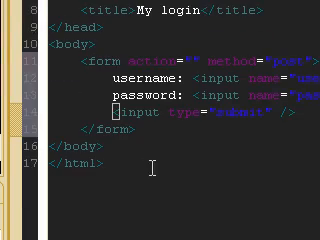
pyautogui.scroll(3)
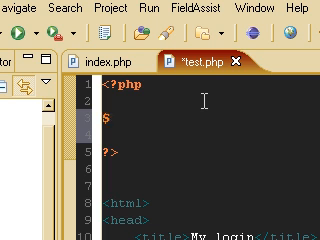
# Step: Assign $username from $_POST['username'] in the PHP block
pyautogui.write('$username [')
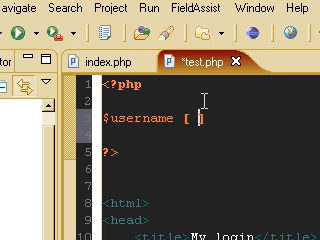
pyautogui.write('=')
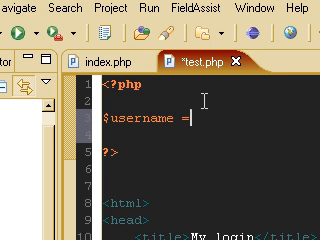
pyautogui.write('$_')
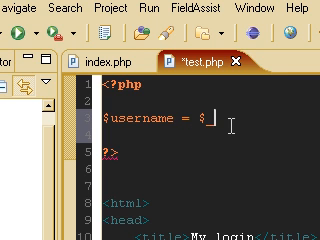
pyautogui.write('POST[]')
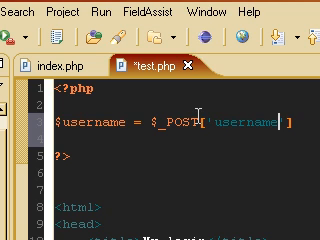
pyautogui.scroll(-3)
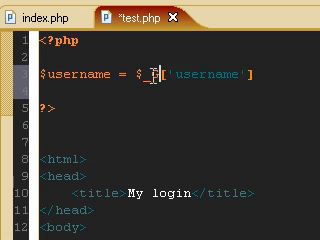
pyautogui.write('POST')
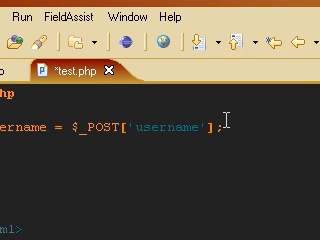
# Step: Assign $password from $_POST['password'] on the next line
pyautogui.scroll(-3)
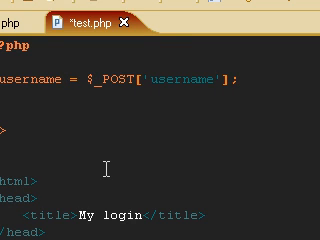
pyautogui.write('password')
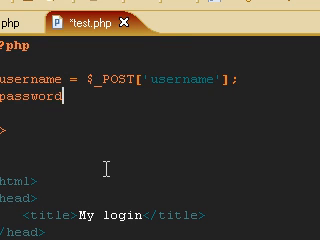
pyautogui.write('=')
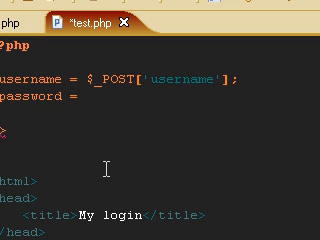
pyautogui.write('$_POST[]')
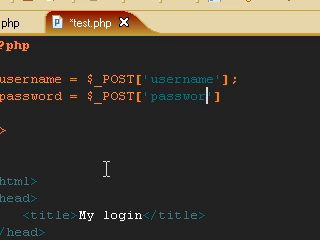
pyautogui.write("d'];")
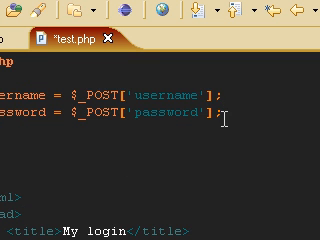
pyautogui.press('ctrl+s')
pyautogui.write('if ($')
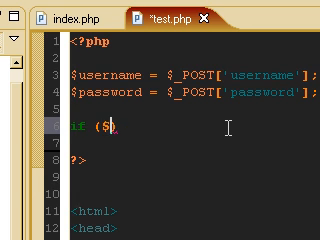
pyautogui.write('username == )')
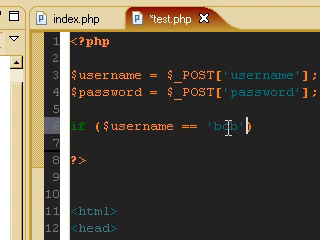
pyautogui.write('and password')
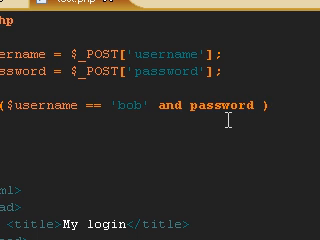
pyautogui.write("== ''")
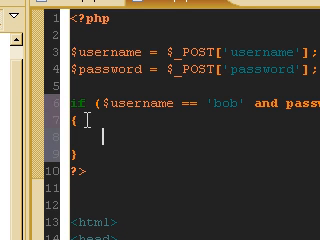
pyautogui.write('echo')
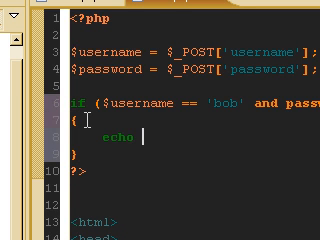
pyautogui.write(';')
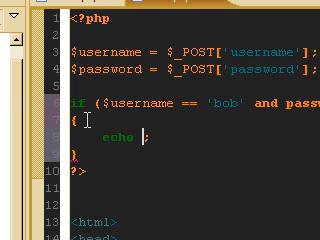
pyautogui.write("'Login Succes")
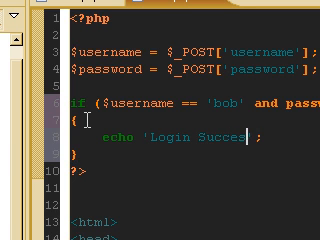
pyautogui.write('ful')
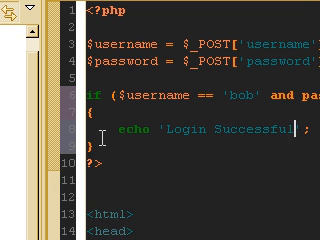
# Step: Add an else branch echoing a red-styled span reading Login Failed
pyautogui.write('else')
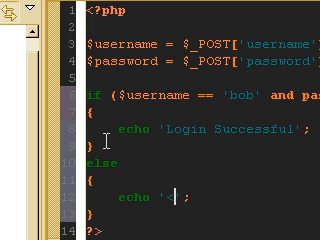
pyautogui.write('span')
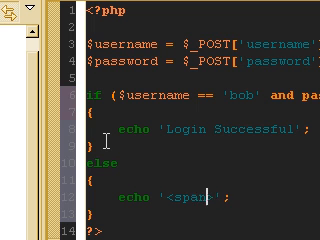
pyautogui.write('style=>')
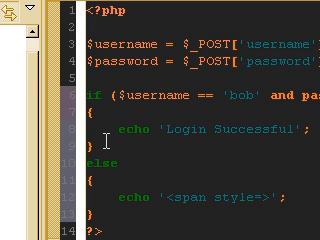
pyautogui.write('color: red"')
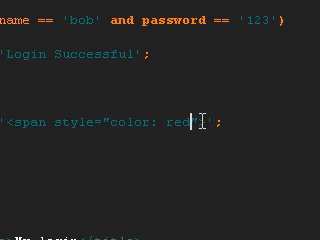
pyautogui.write('I')
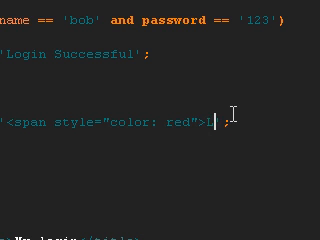
pyautogui.press('Backspace')
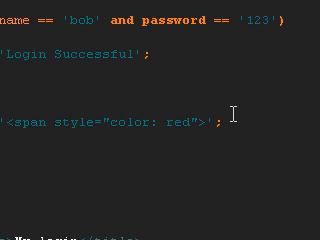
pyautogui.write('Login Fialed')
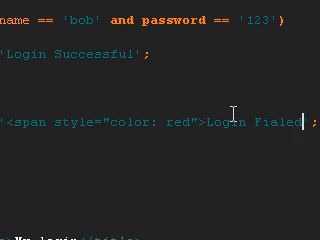
pyautogui.write('</')
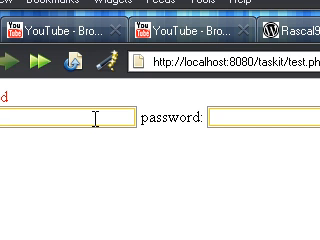
# Step: Start typing a username into the login form at localhost:8080/taskit/test.php
pyautogui.write('bi')
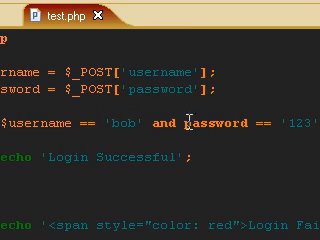
pyautogui.scroll(-3)
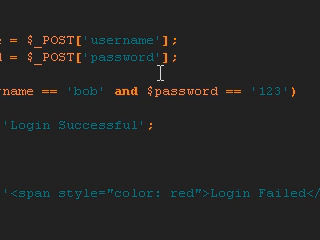
pyautogui.hscroll(-3)
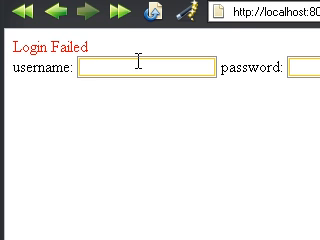
# Step: Enter a username into the login form's username textbox
pyautogui.write('bbo')
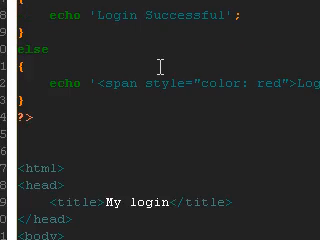
# Step: Echo <br/> then 'Welcome, ' . $username in the success branch
pyautogui.scroll(3)
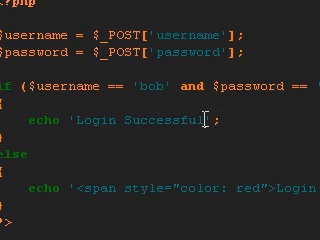
pyautogui.write('br/>')
pyautogui.write('echo')
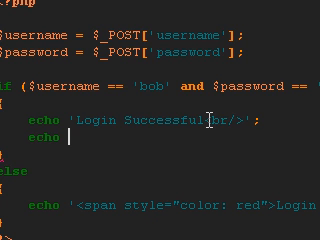
pyautogui.write("Welcome, '")
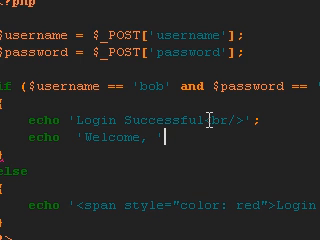
pyautogui.write('. $')
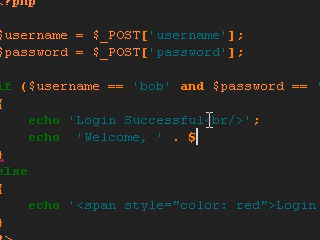
pyautogui.write('username;')
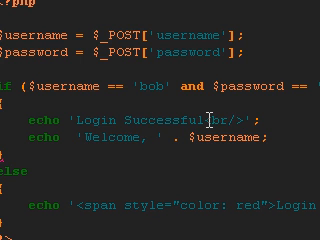
pyautogui.scroll(-3)
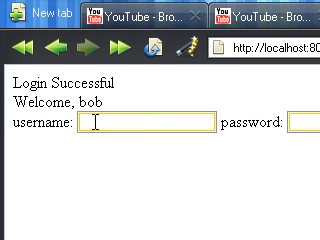
# Step: Enter <b>bob as the username to test HTML injection
pyautogui.write('<')
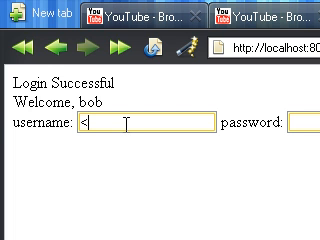
pyautogui.write('b>')
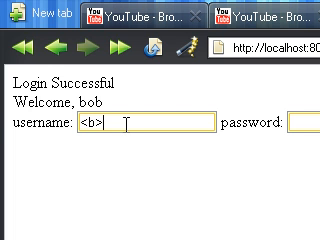
pyautogui.write('bob')
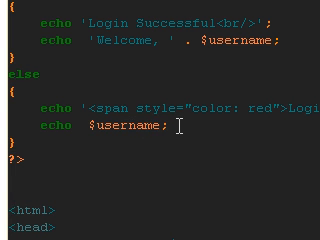
# Step: Echo $username followed by ', does not exist' in the failure branch
pyautogui.write(". '")
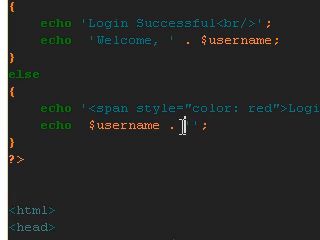
pyautogui.write('Does not')
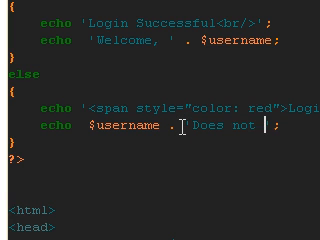
pyautogui.write("exsit';")
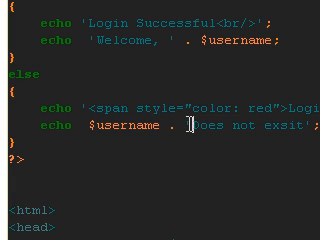
pyautogui.write(',')
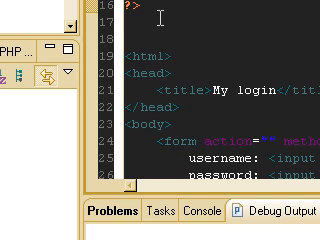
# Step: Wrap the posted username and password in htmlentities() and save test.php
pyautogui.click(200, 14)
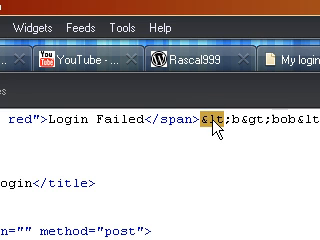
# Step: Scroll the page source to inspect the escaped bold-tagged username after Login Failed
pyautogui.scroll(-3)
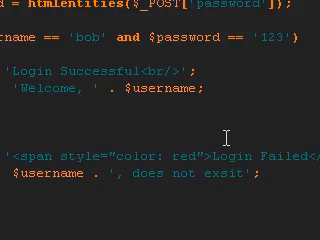
pyautogui.scroll(-3)
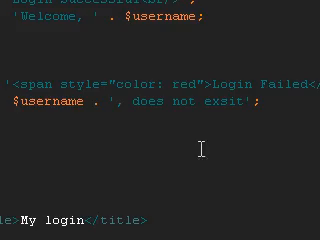
pyautogui.scroll(3)
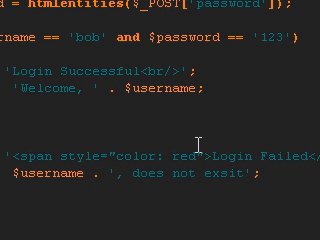